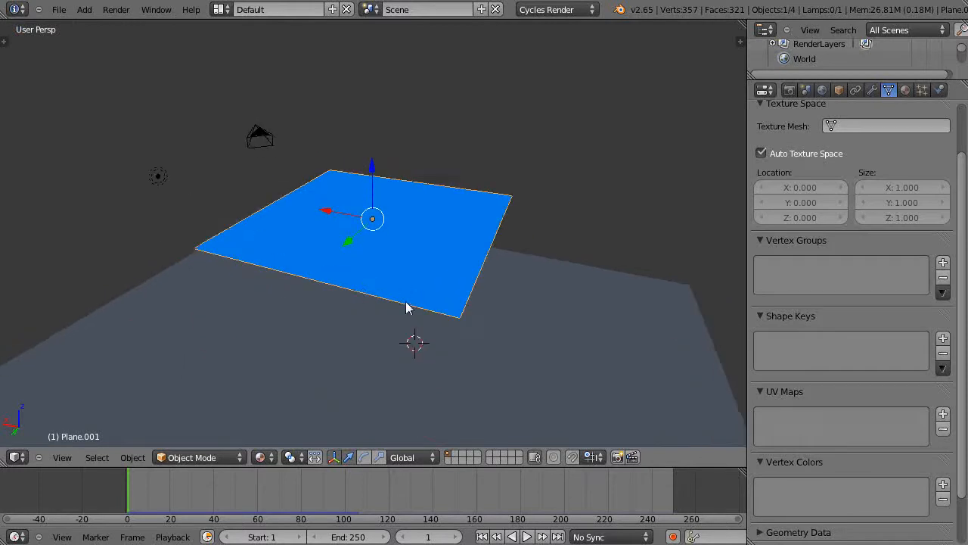
pyautogui.moveTo(456, 261)
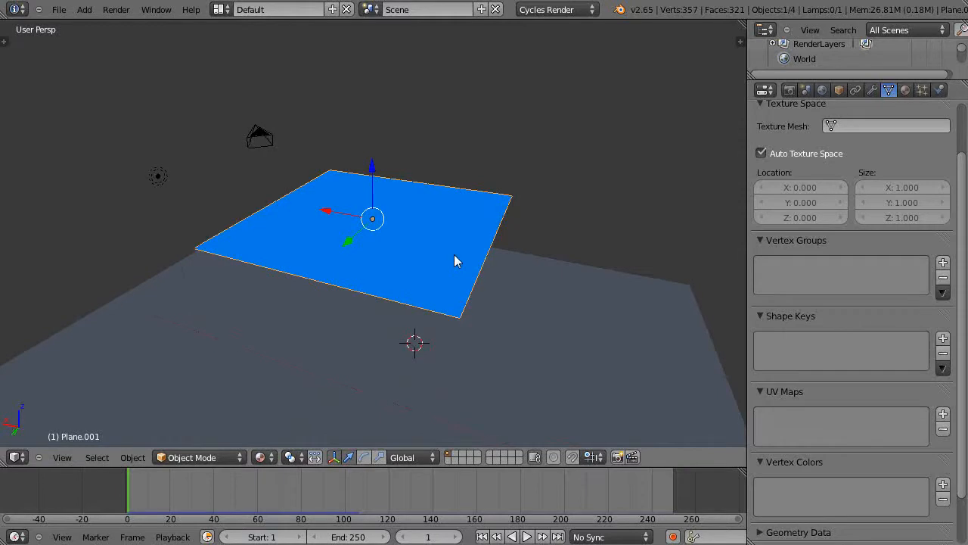
# Put the subdivided plane into Edit Mode with Tab
pyautogui.press('Tab')
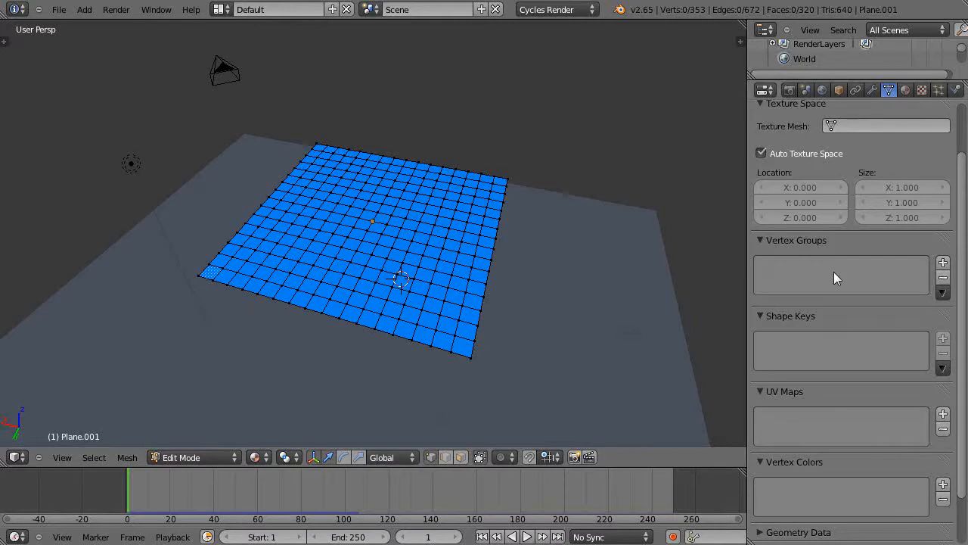
# Add vertex groups 'Corner Group' (assigned to the corners) and 'Center Group'
pyautogui.click(943, 263)
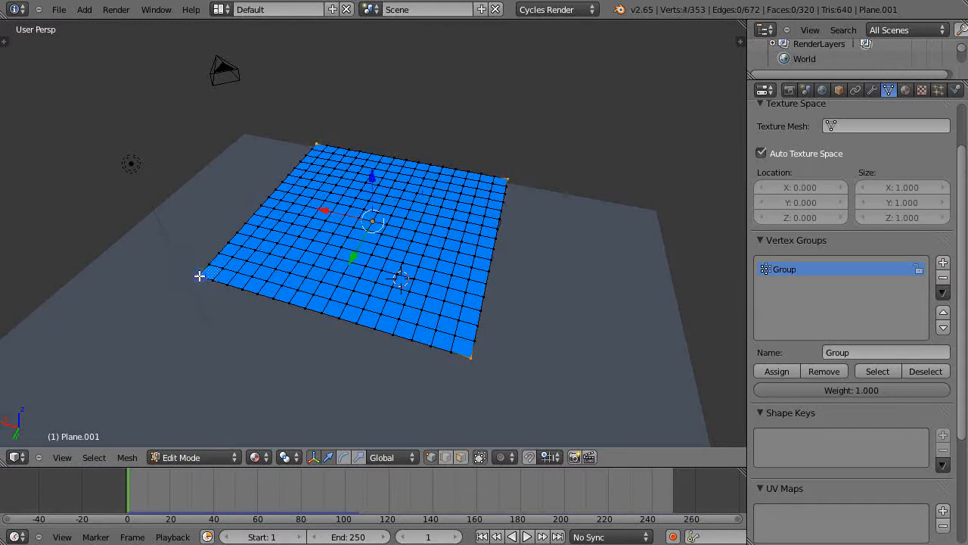
pyautogui.click(884, 352)
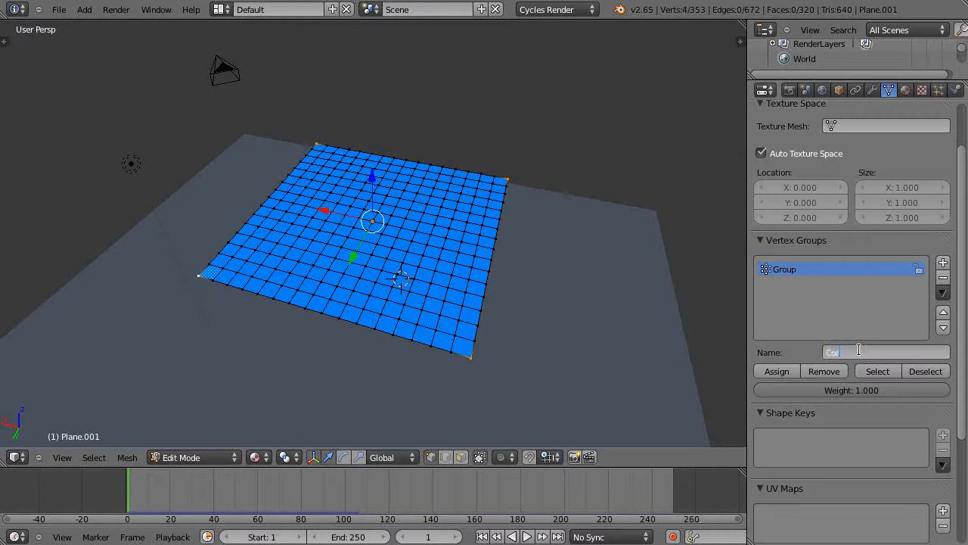
pyautogui.write('Corner Group')
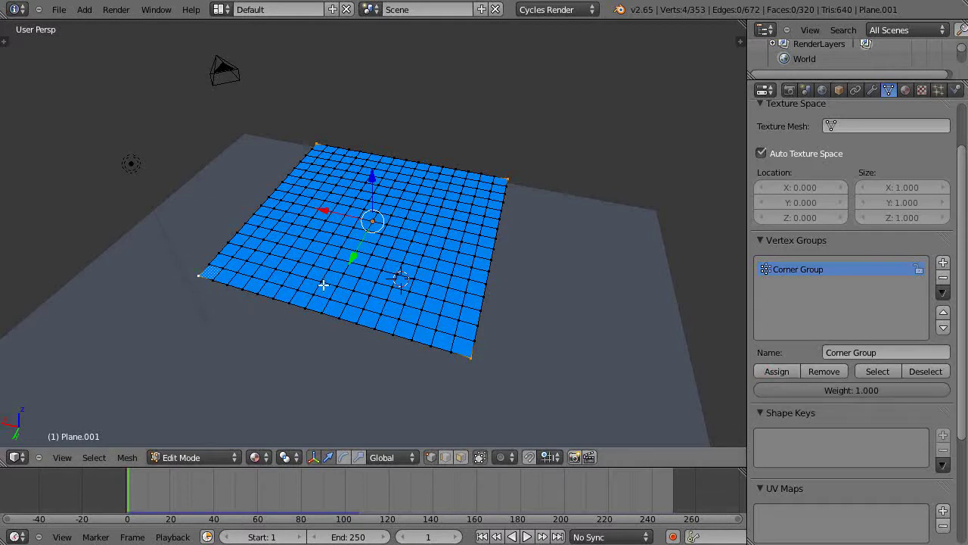
pyautogui.click(926, 371)
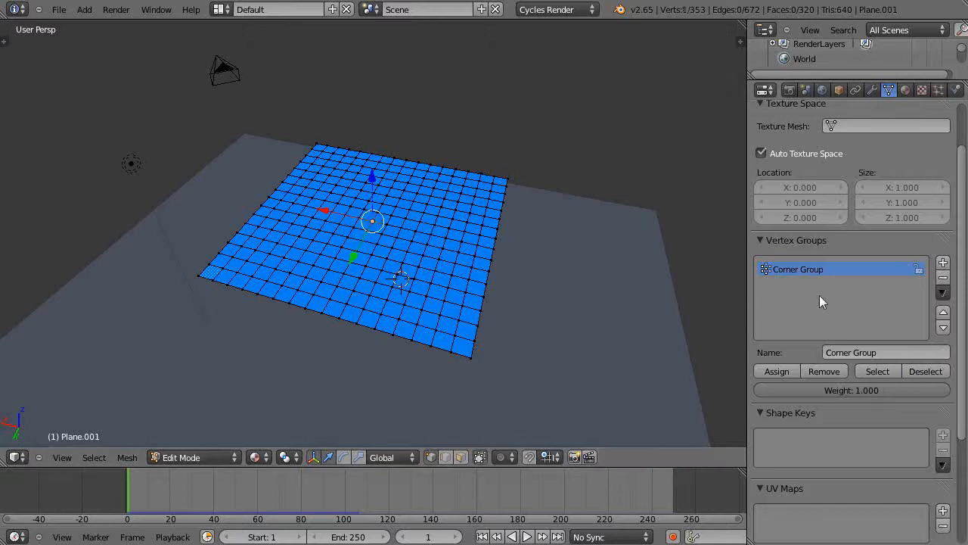
pyautogui.click(944, 262)
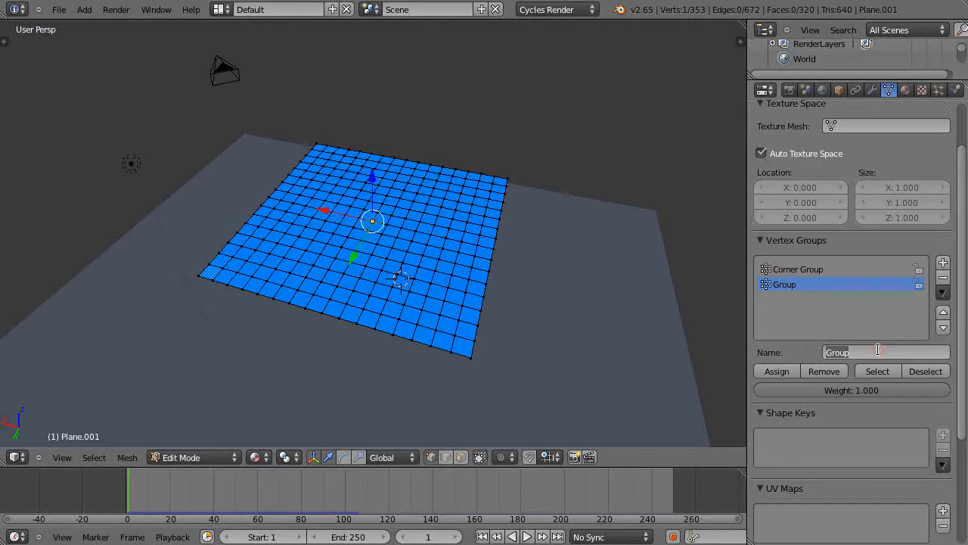
pyautogui.write('Center G')
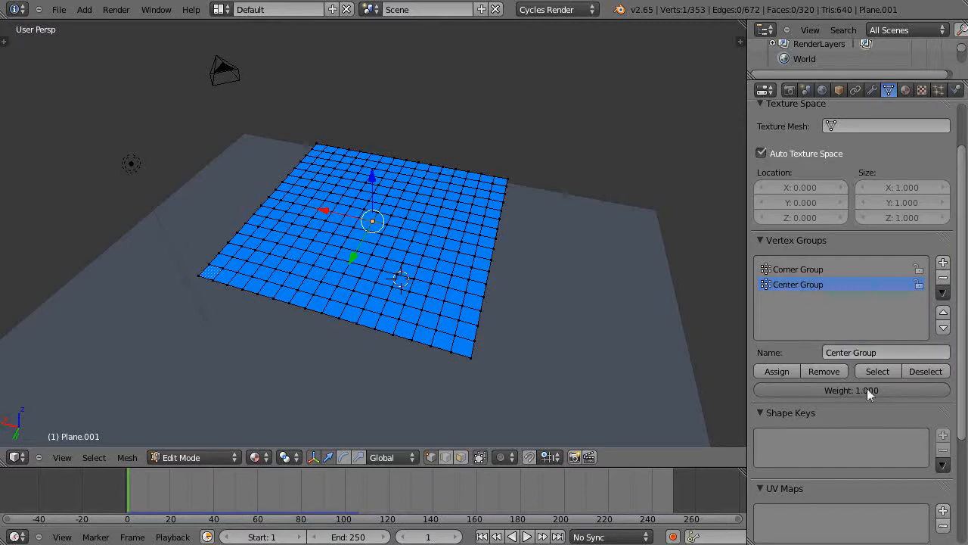
pyautogui.moveTo(762, 379)
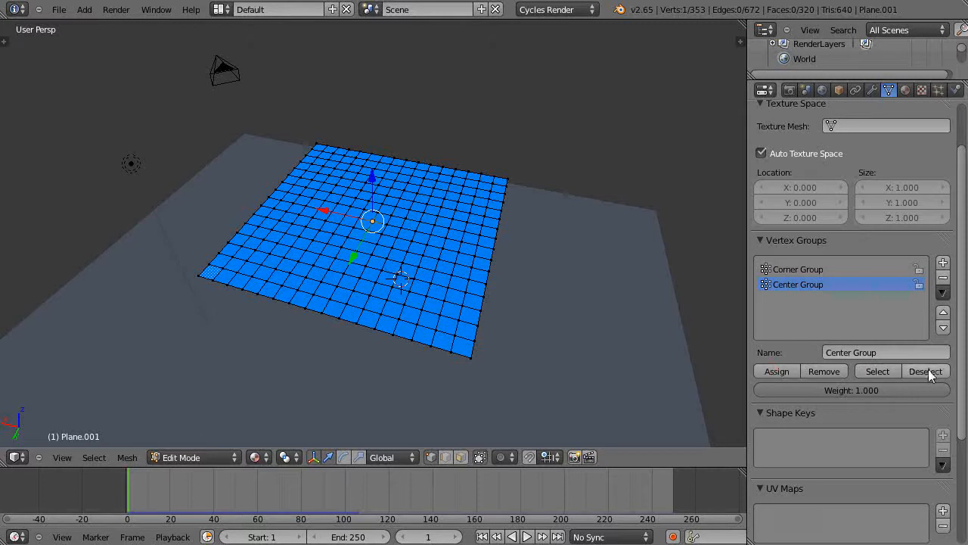
# Deselect all vertices and add a vertex group renamed 'Painted Group'
pyautogui.click(926, 371)
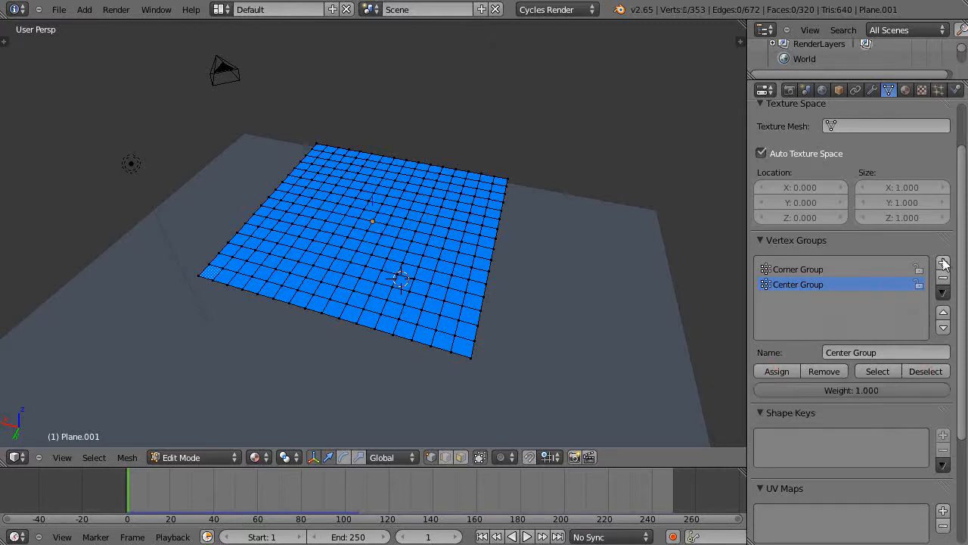
pyautogui.click(759, 240)
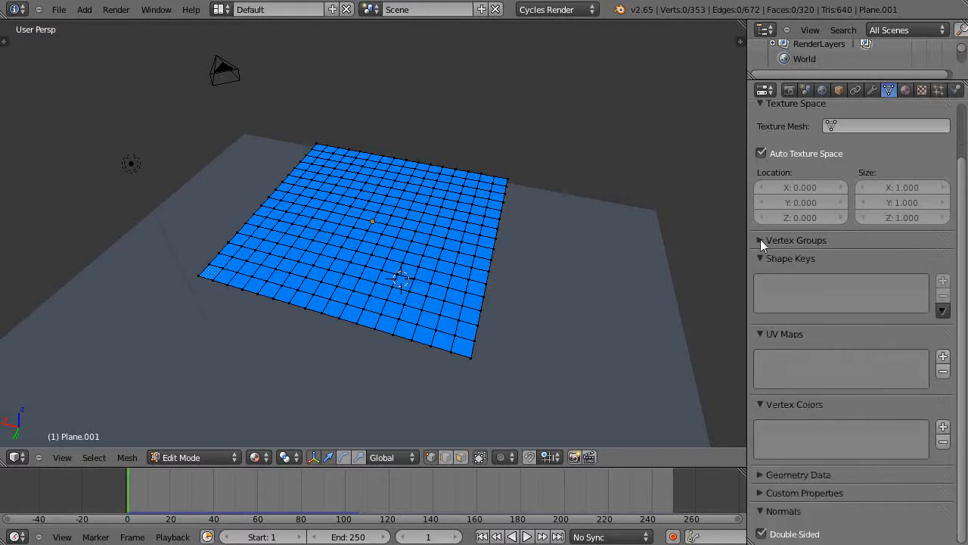
pyautogui.click(762, 240)
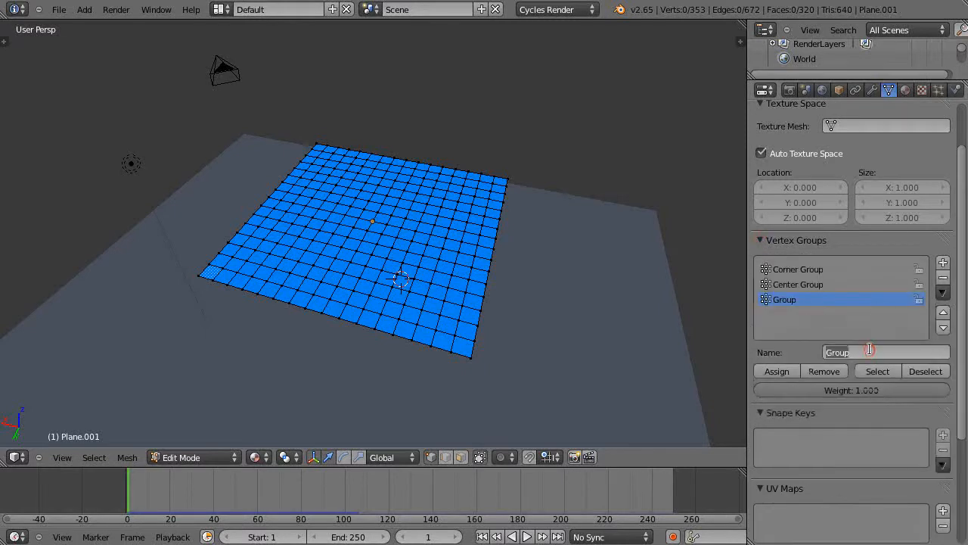
pyautogui.write('Paint')
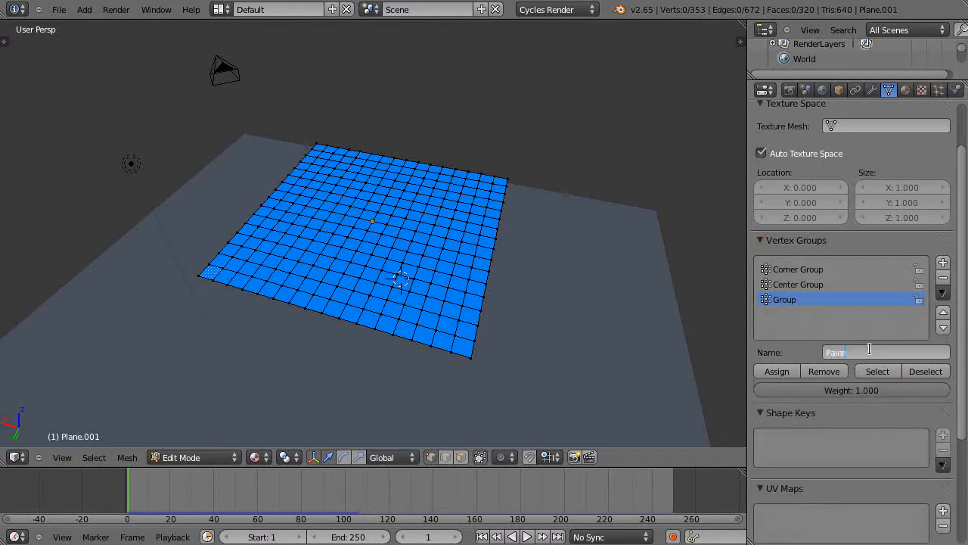
pyautogui.write('Painted Group')
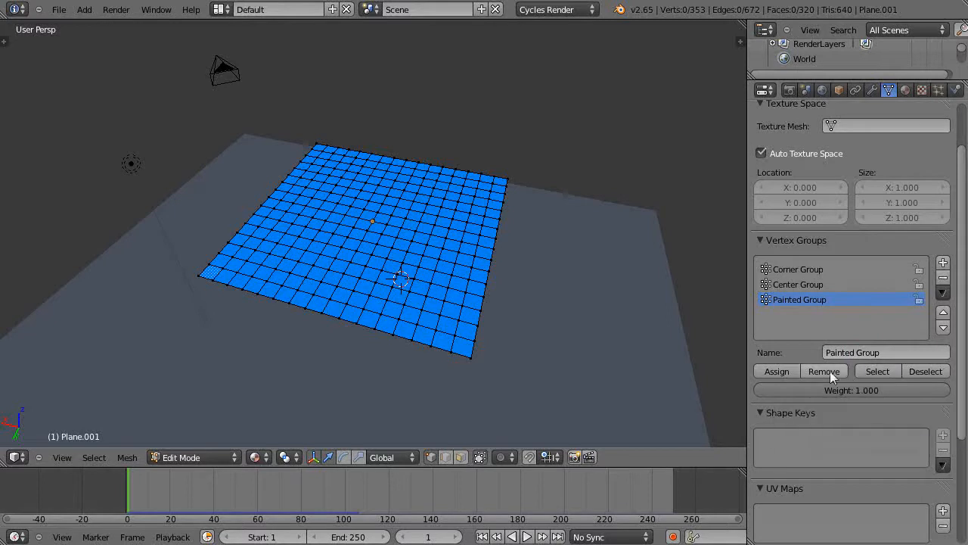
# In Weight Paint mode, paint the right edge and blend weights toward the middle
pyautogui.click(182, 456)
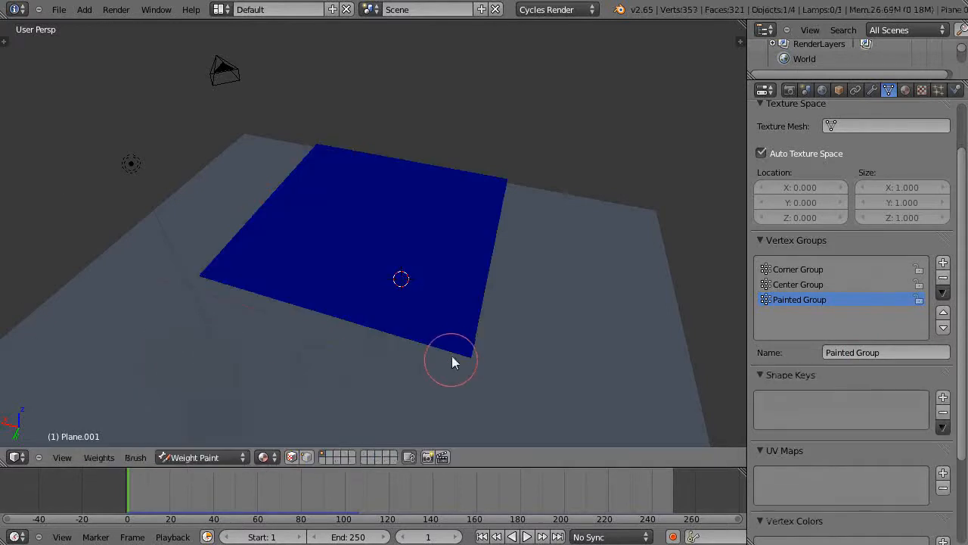
pyautogui.moveTo(450, 361); pyautogui.dragTo(477, 306)
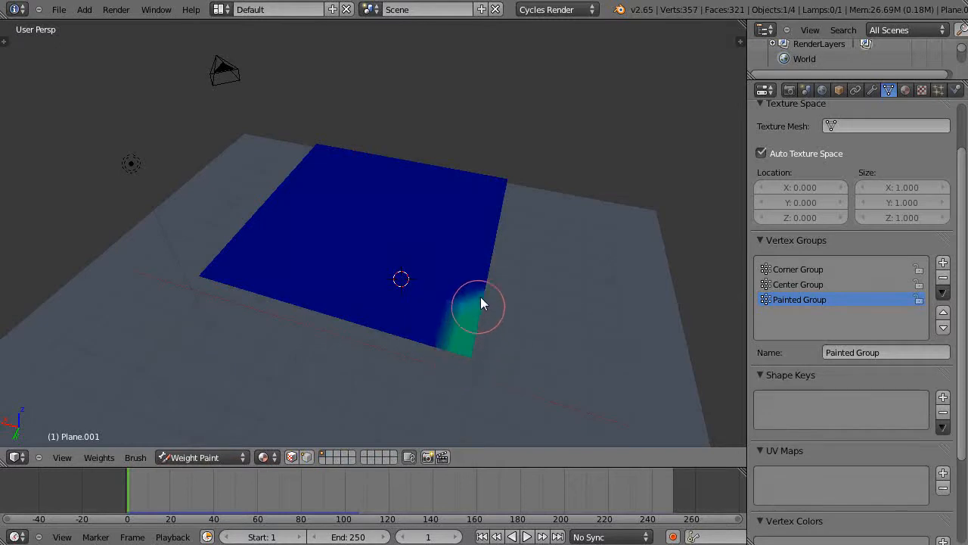
pyautogui.moveTo(484, 303); pyautogui.dragTo(510, 167)
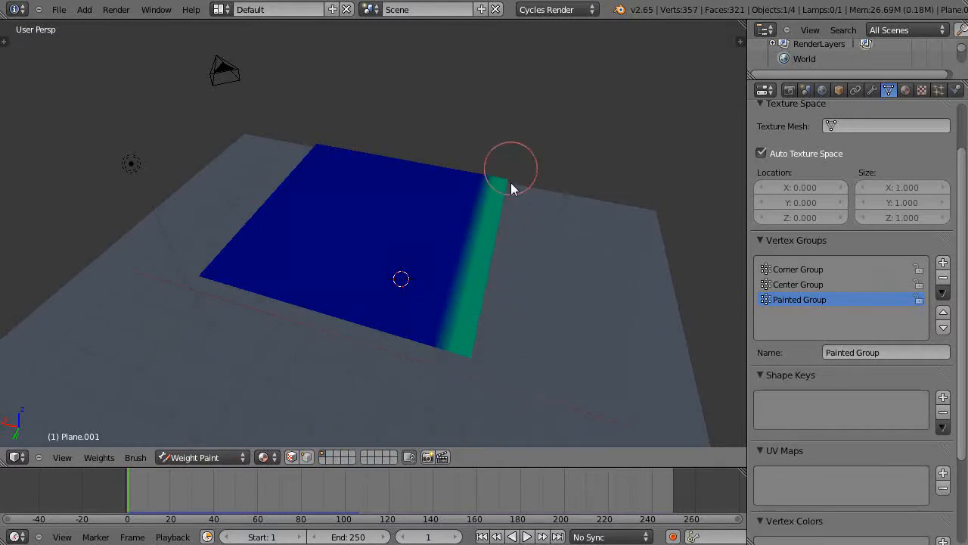
pyautogui.moveTo(61, 273)
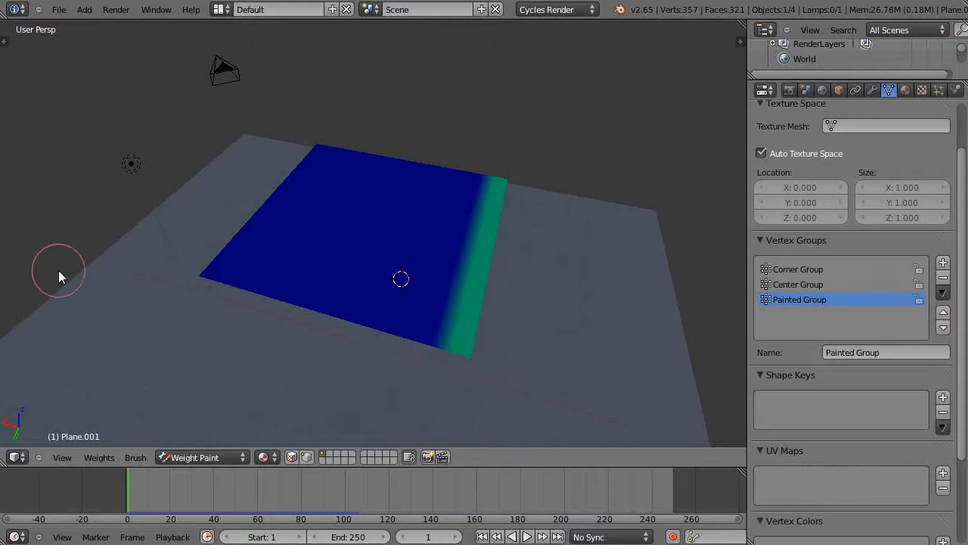
pyautogui.press('T')
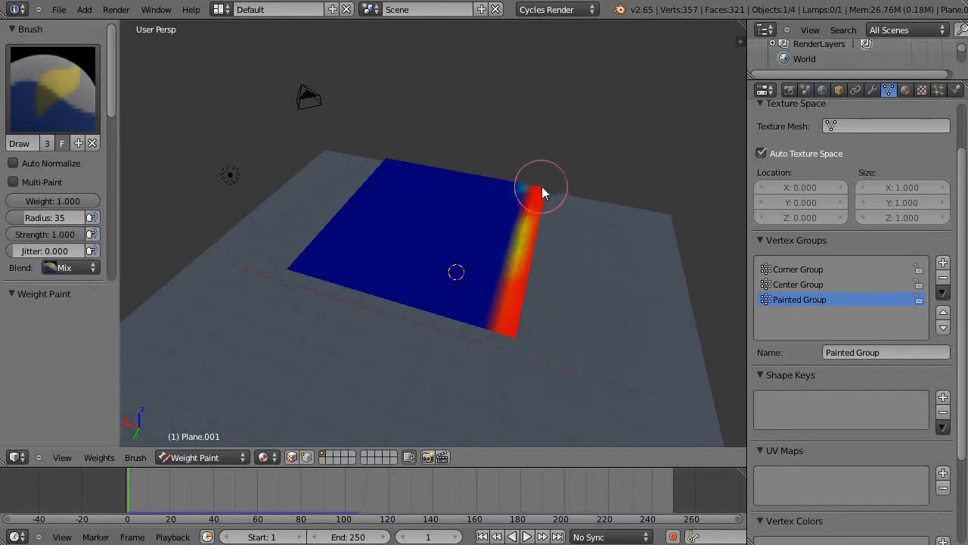
pyautogui.moveTo(541, 189); pyautogui.dragTo(537, 202)
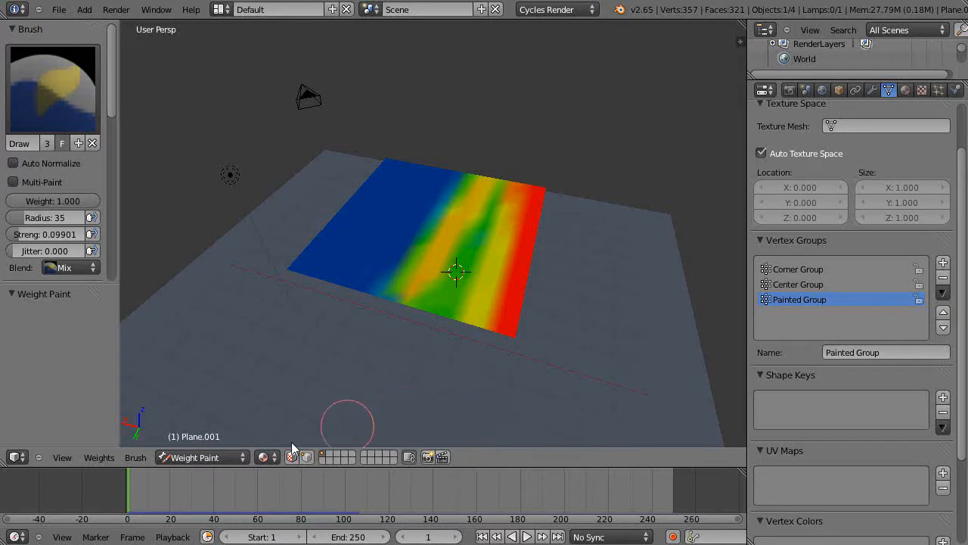
# Return the plane to Object Mode and add a Cloth simulation
pyautogui.click(200, 456)
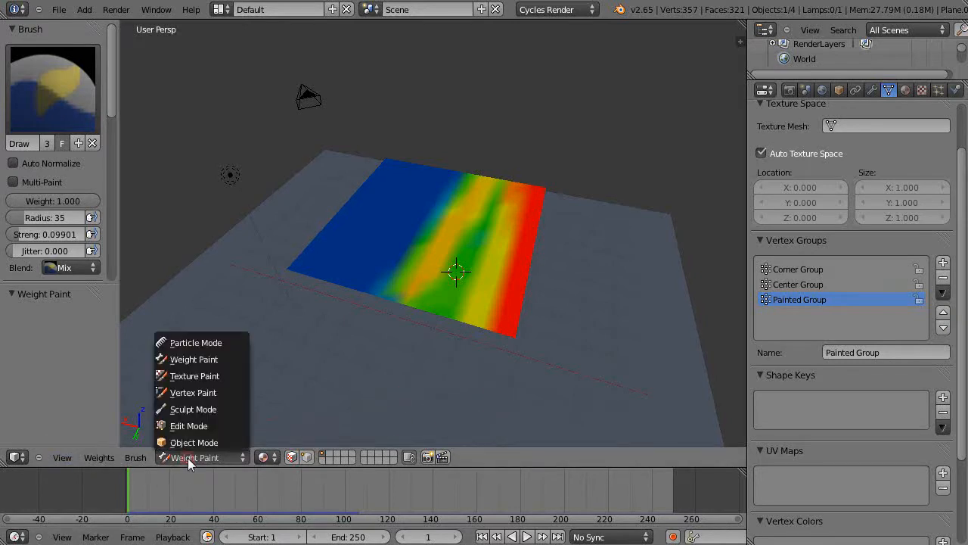
pyautogui.click(193, 443)
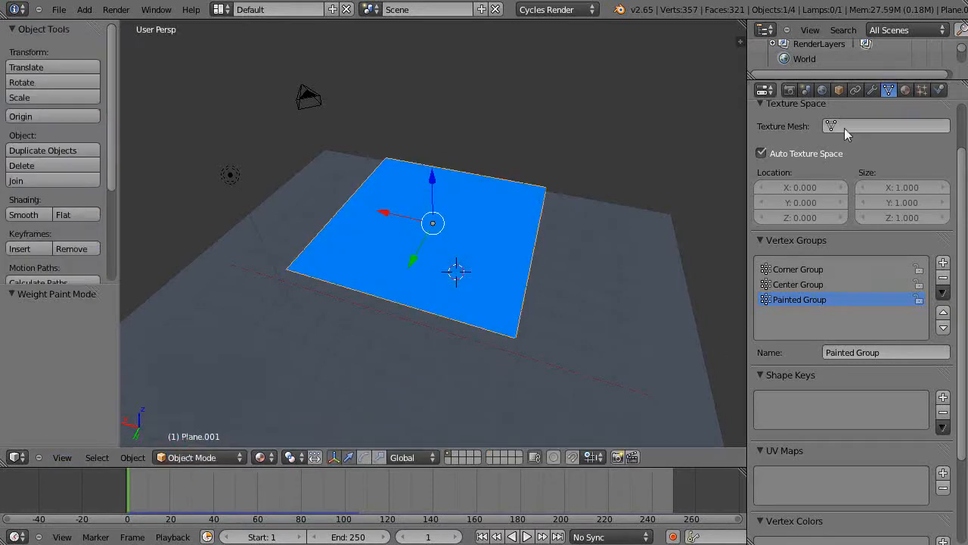
pyautogui.click(785, 132)
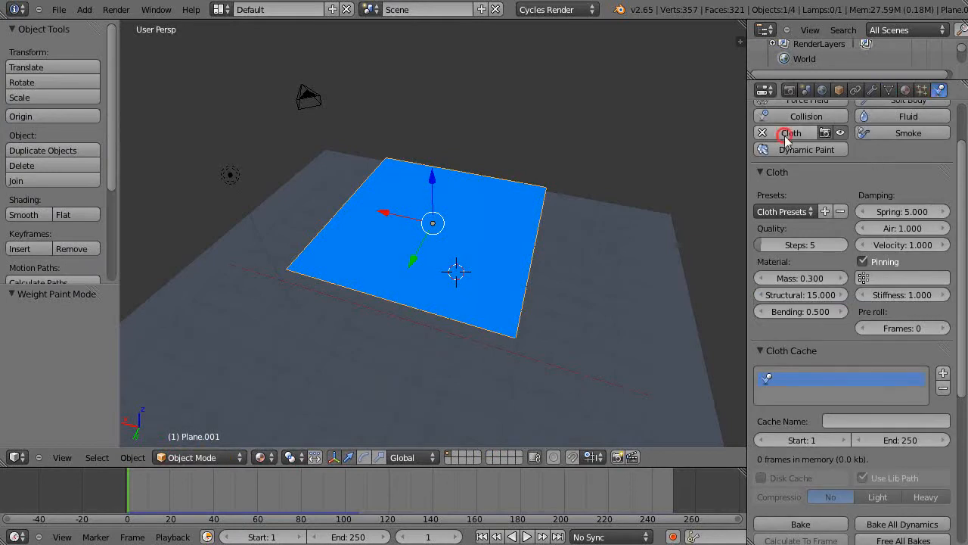
# Enable cloth pinning, test playback, and set the pin group to Painted Group
pyautogui.click(863, 261)
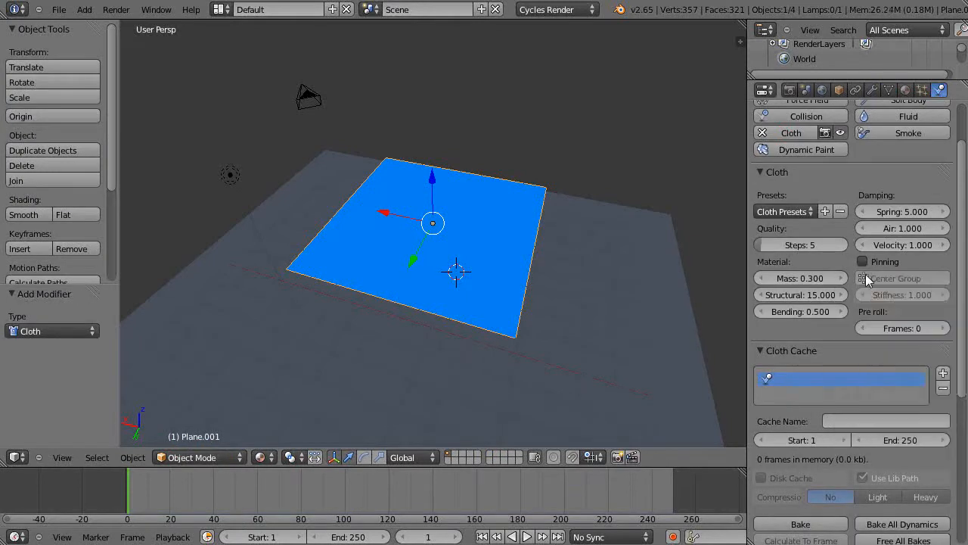
pyautogui.click(863, 261)
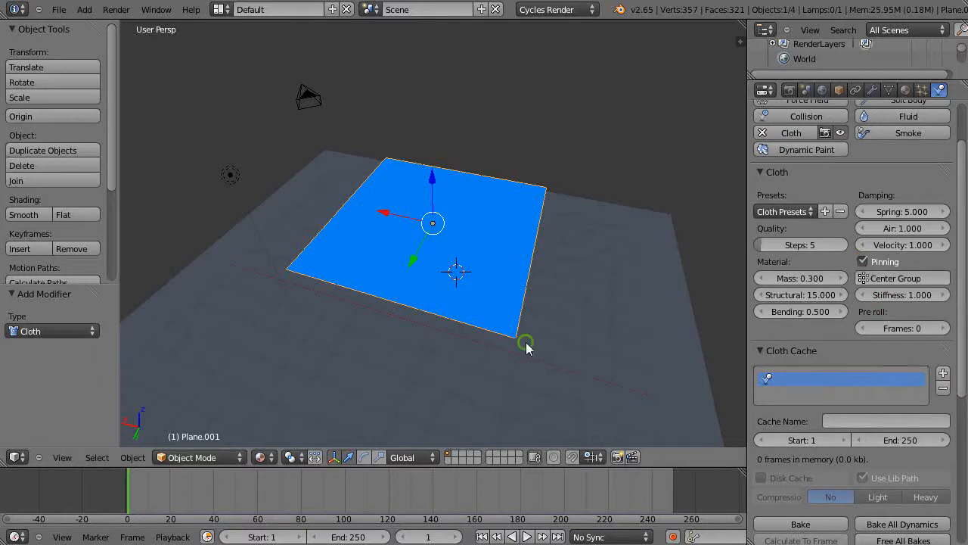
pyautogui.click(536, 536)
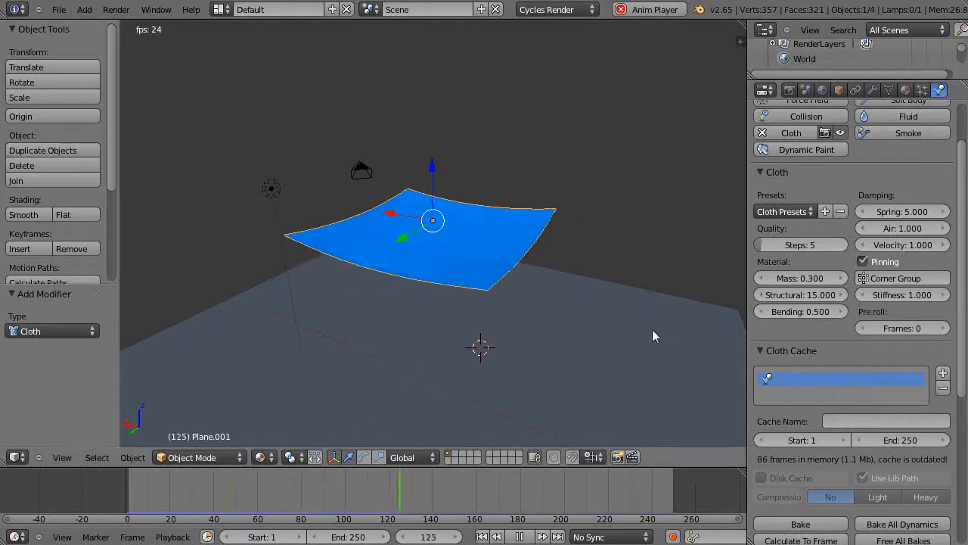
pyautogui.click(902, 278)
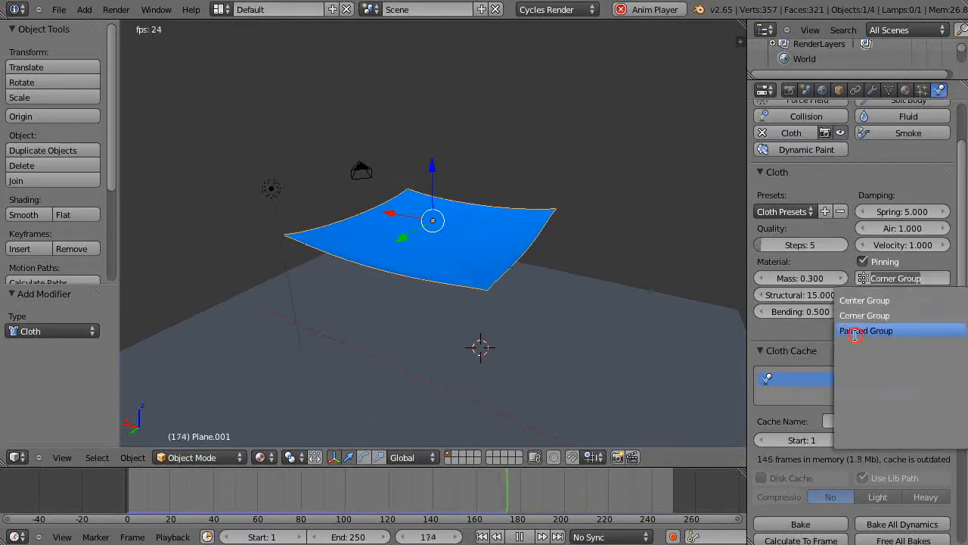
pyautogui.click(867, 330)
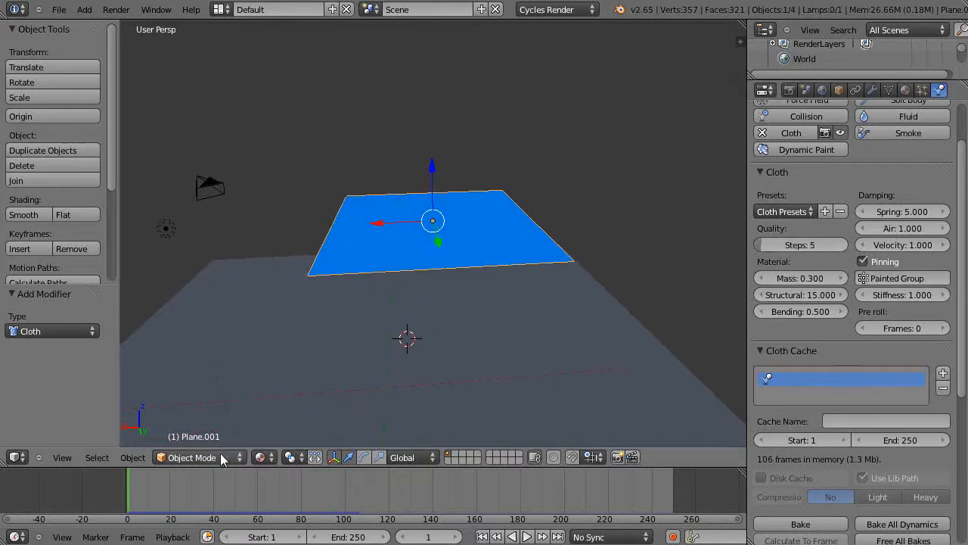
# In Weight Paint mode, view the Center Group and Corner Group weights on the plane
pyautogui.click(191, 457)
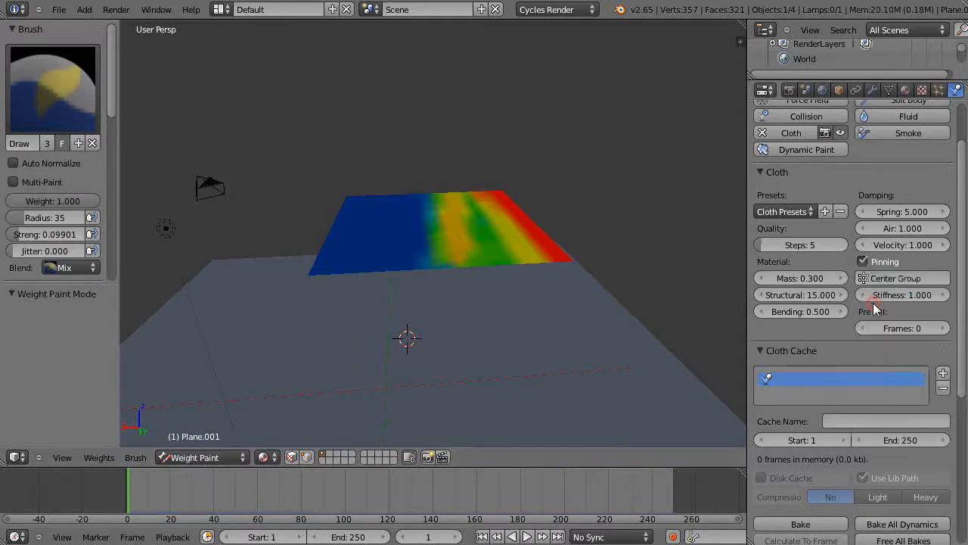
pyautogui.click(905, 90)
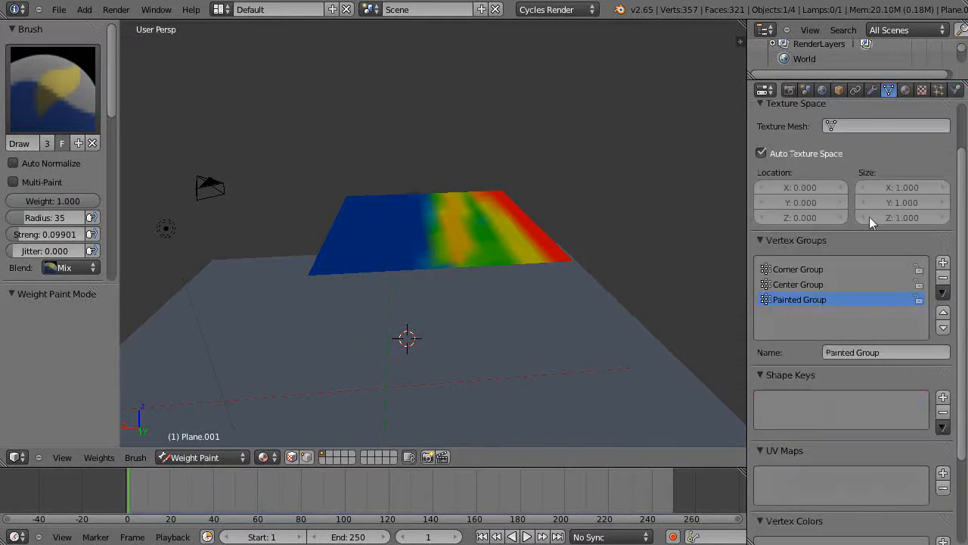
pyautogui.click(797, 283)
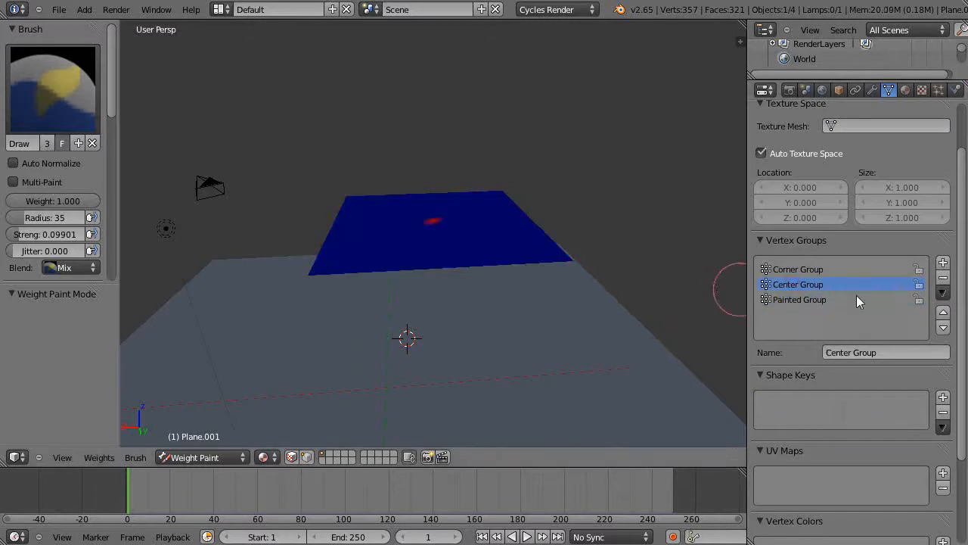
pyautogui.click(797, 269)
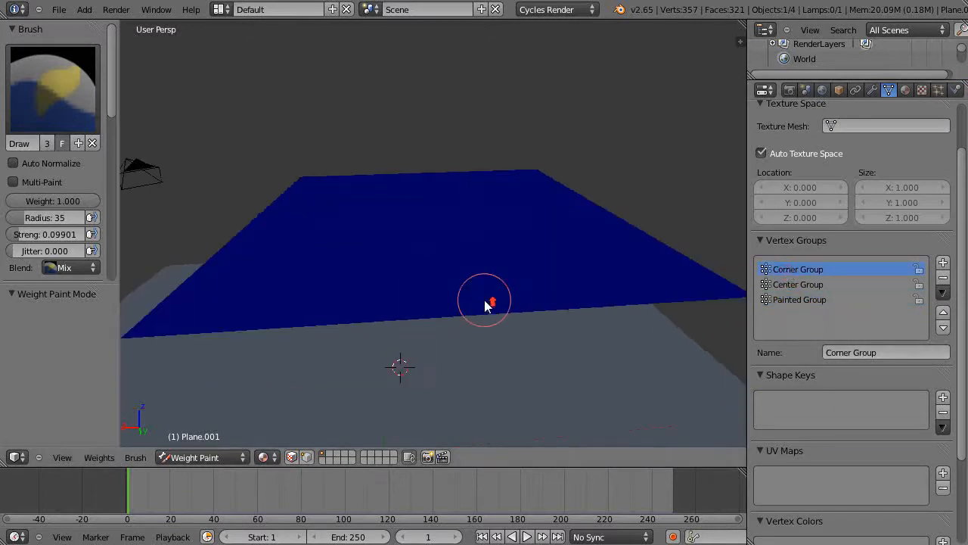
pyautogui.moveTo(484, 302); pyautogui.dragTo(242, 393)
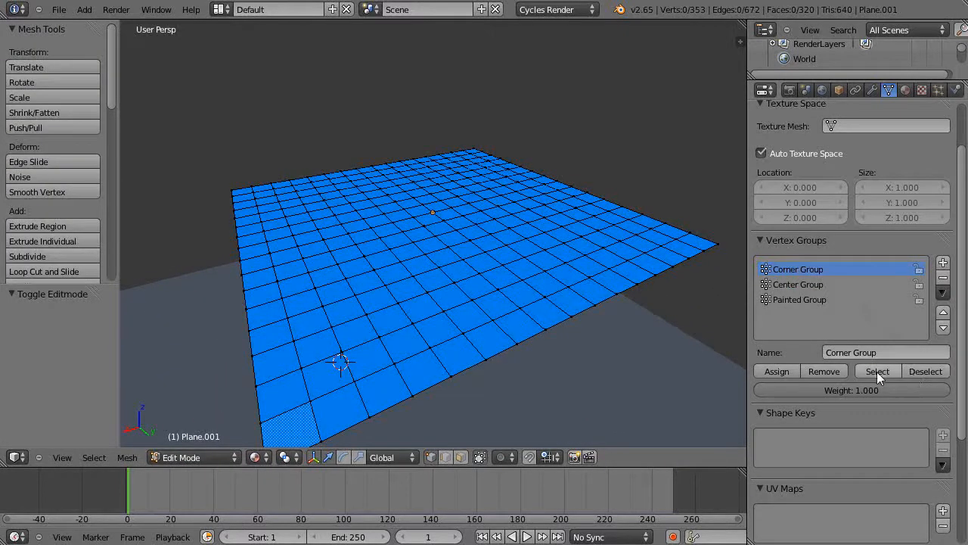
# Select the Corner Group vertices, check the groups, and return to Weight Paint mode
pyautogui.click(877, 370)
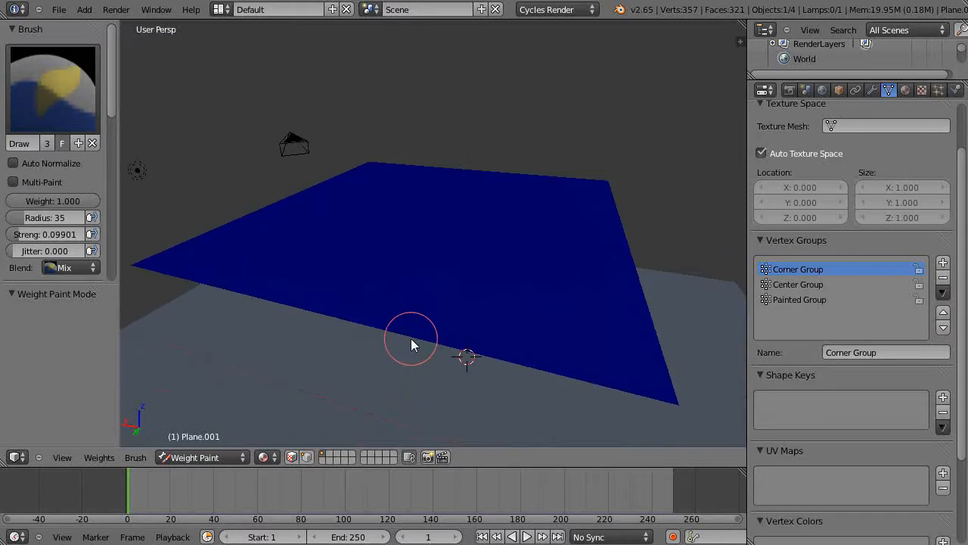
pyautogui.moveTo(413, 341); pyautogui.dragTo(555, 352)
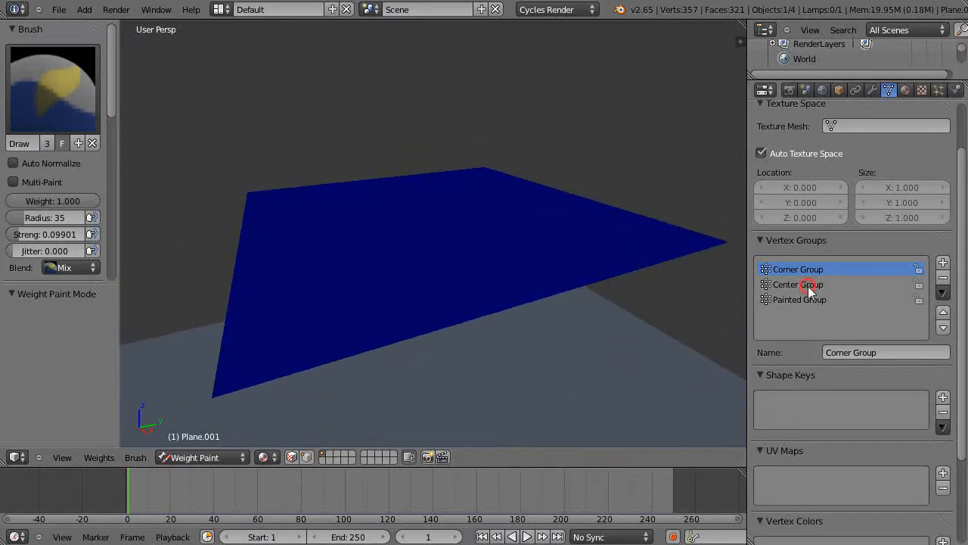
pyautogui.click(809, 284)
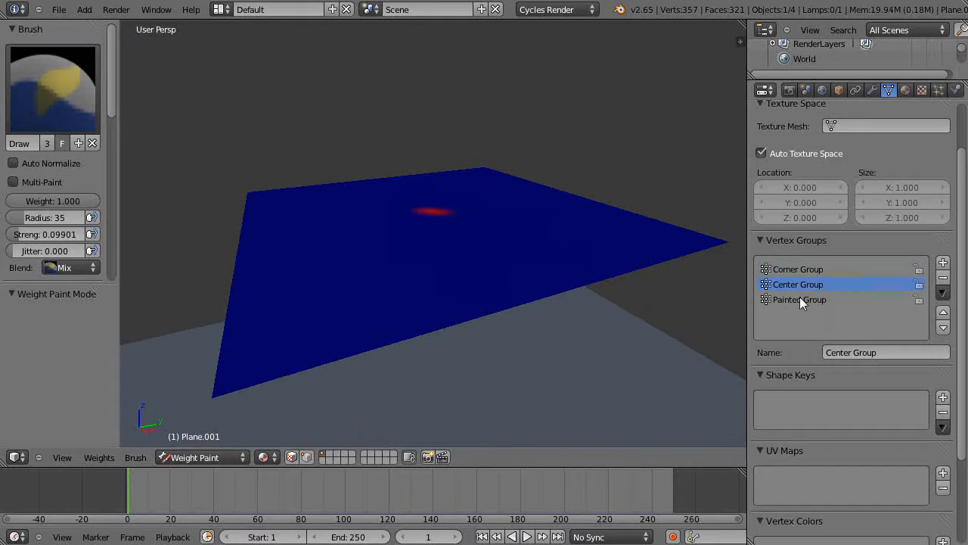
pyautogui.click(799, 299)
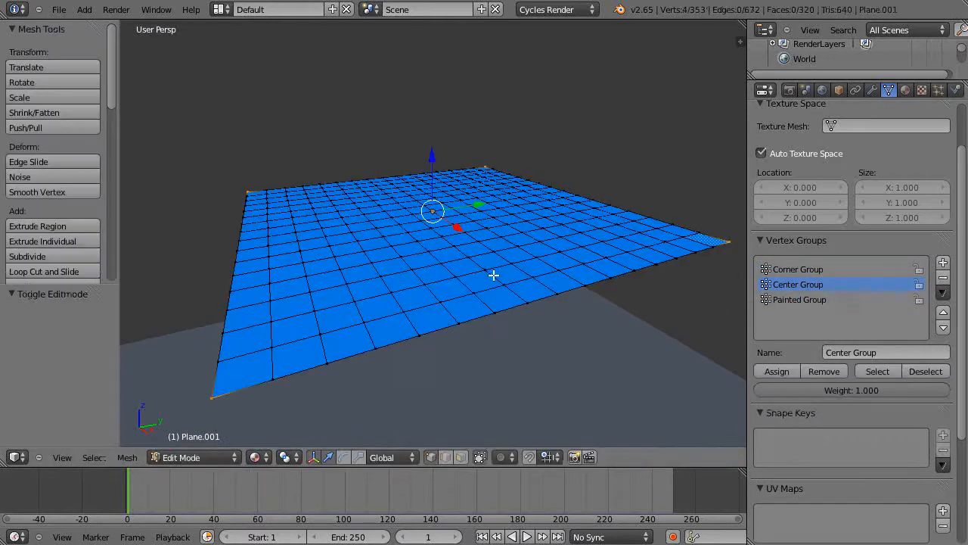
pyautogui.click(193, 457)
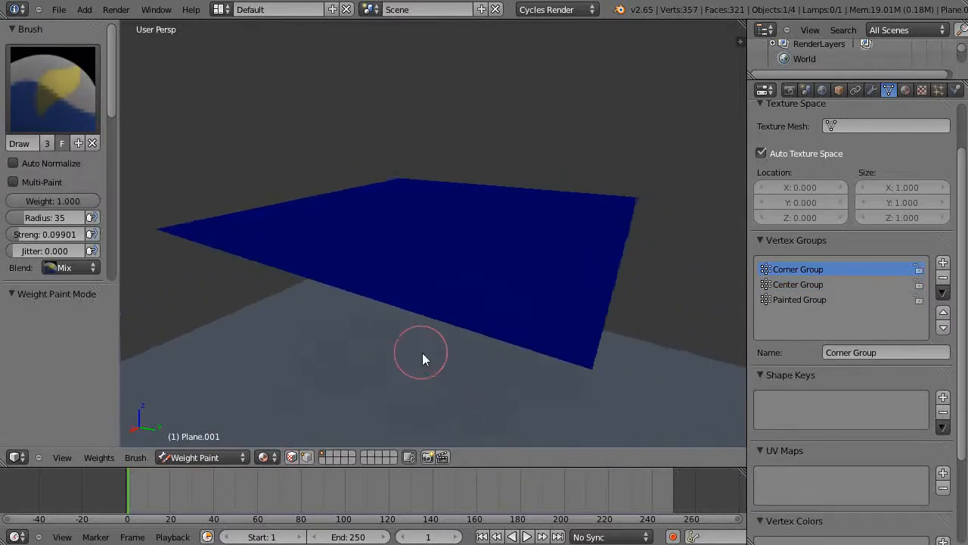
pyautogui.moveTo(587, 316)
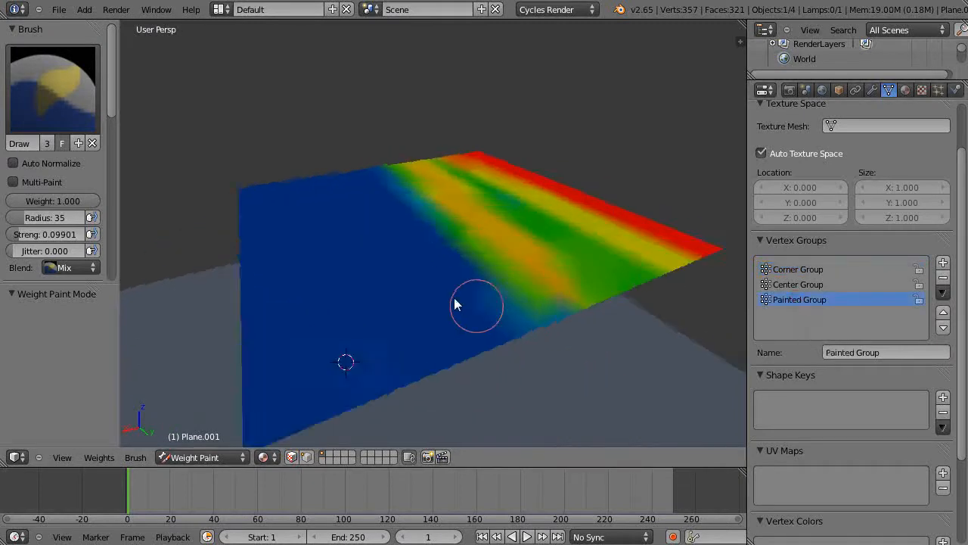
pyautogui.moveTo(454, 303); pyautogui.dragTo(718, 416)
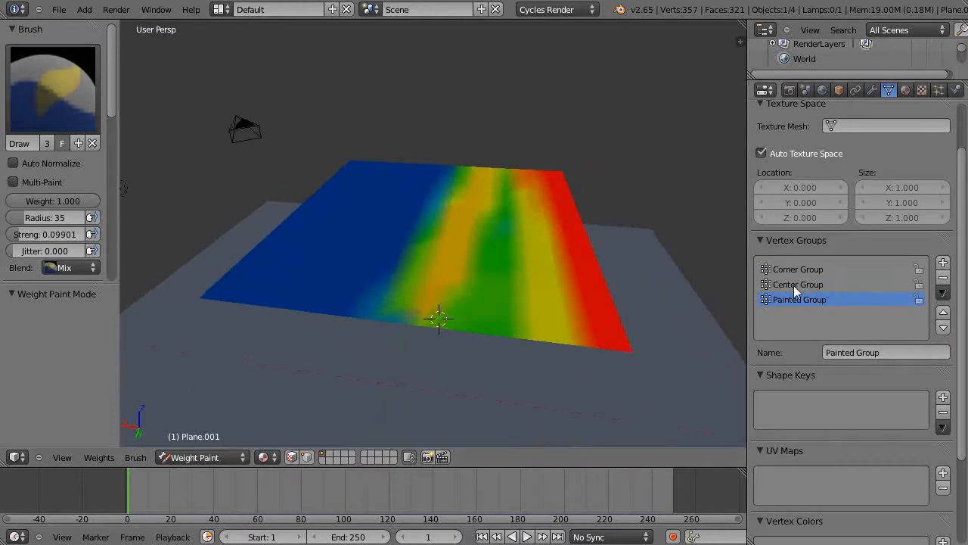
pyautogui.moveTo(476, 363)
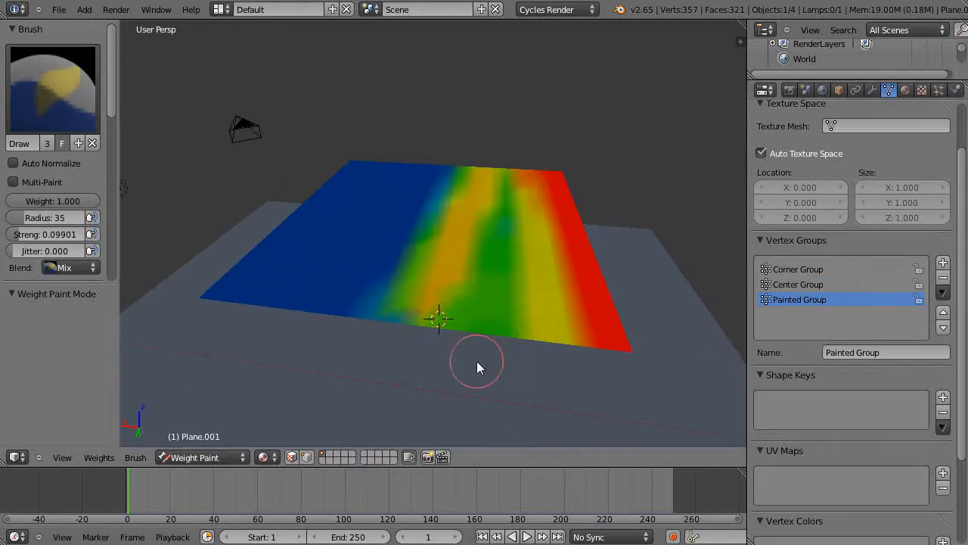
pyautogui.moveTo(477, 367); pyautogui.dragTo(465, 360)
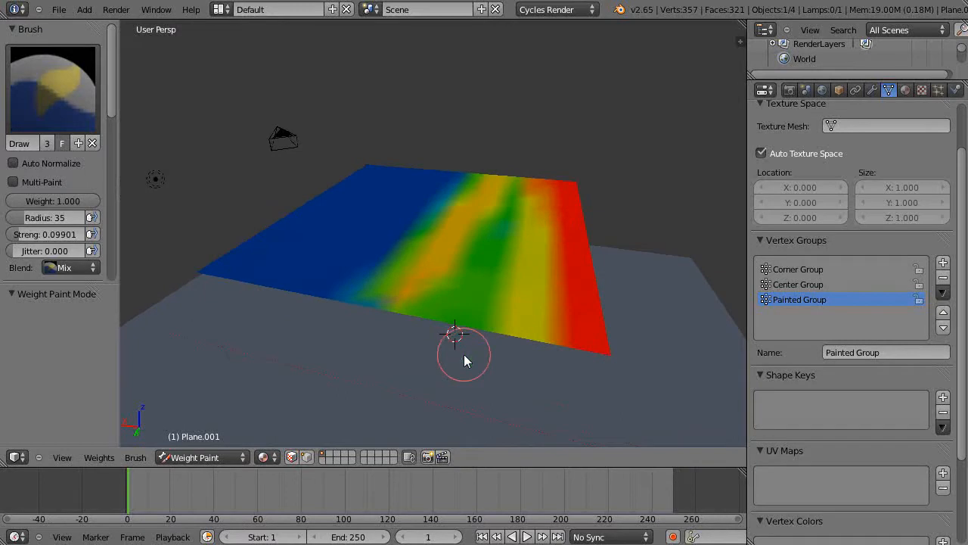